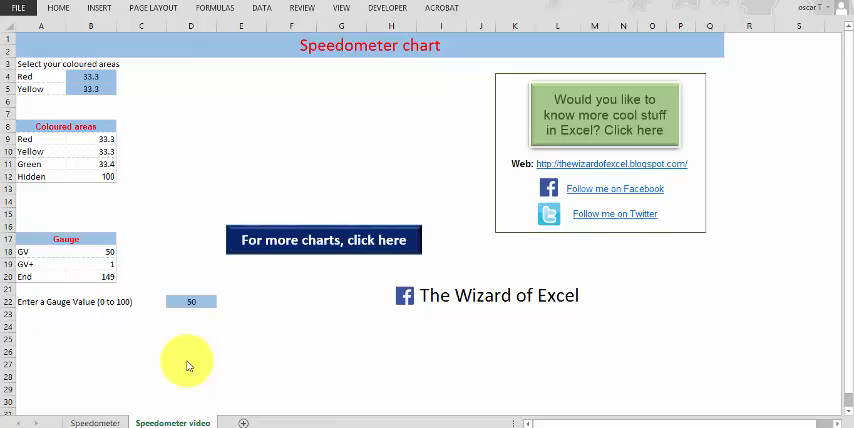
Switch to the Speedometer sheet showing the finished red-yellow-green gauge at 50.
{"action": "left_click", "coordinate": [290, 351]}
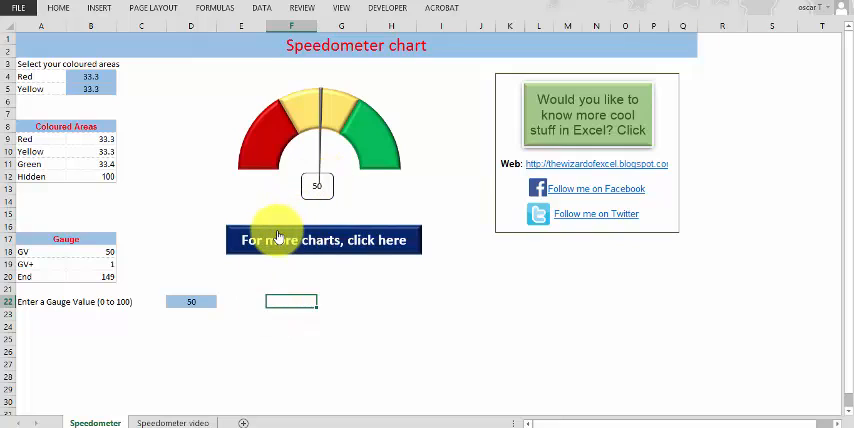
{"action": "mouse_move", "coordinate": [277, 218]}
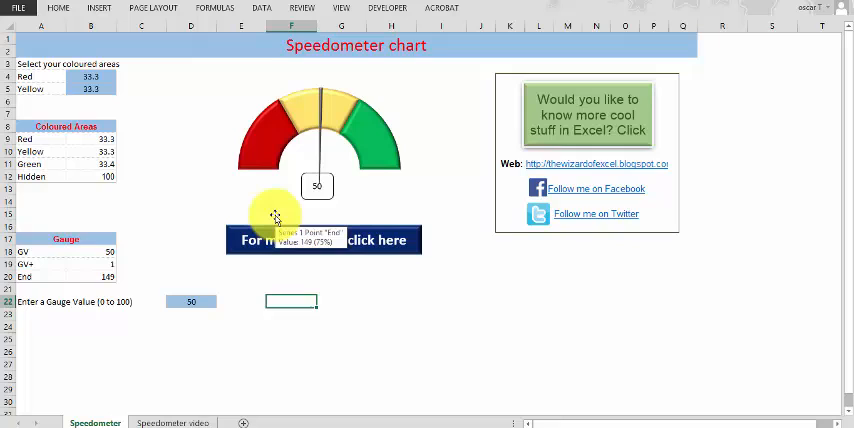
{"action": "mouse_move", "coordinate": [268, 318]}
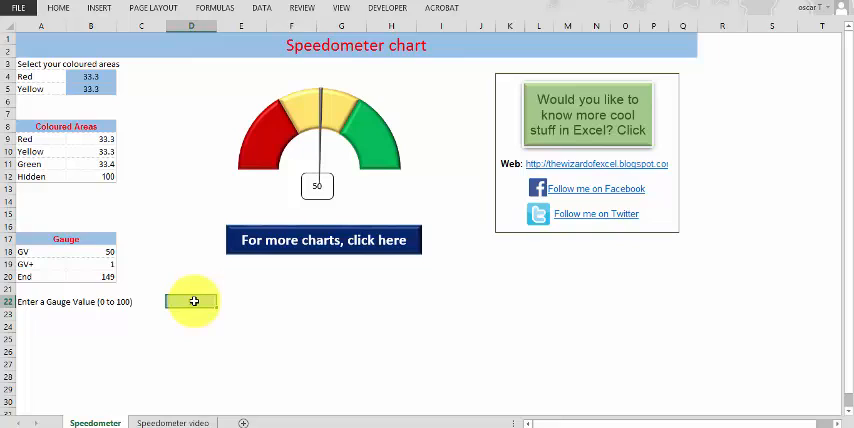
Set the gauge value to 78 so the needle swings into the green zone.
{"action": "type", "text": "78"}
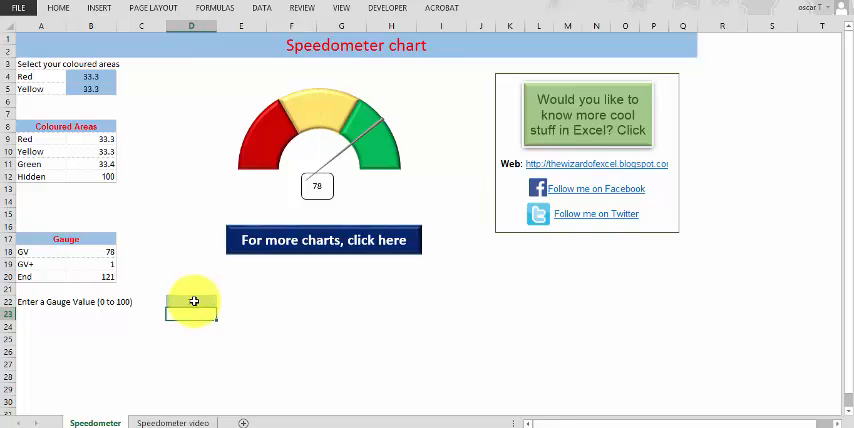
{"action": "type", "text": "78"}
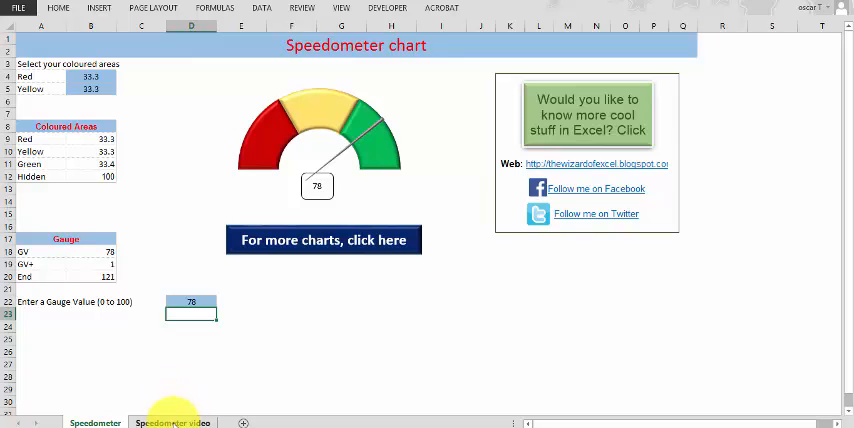
Go to the Speedometer video sheet and begin selecting the coloured-area values from B9.
{"action": "left_click", "coordinate": [172, 422]}
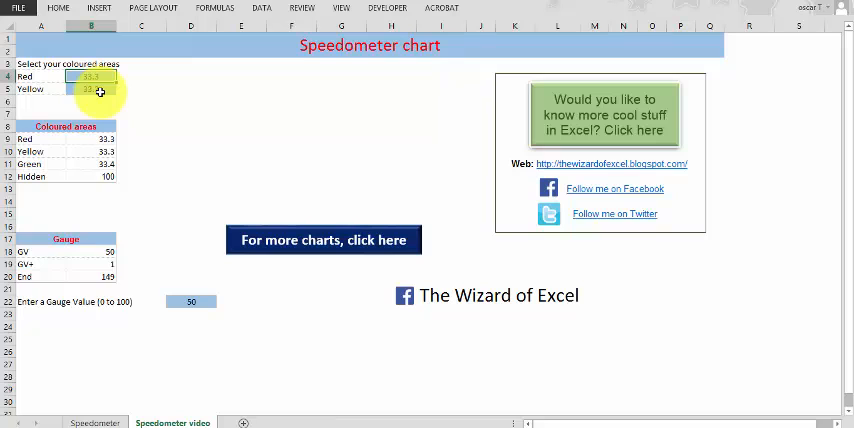
{"action": "left_click", "coordinate": [93, 101]}
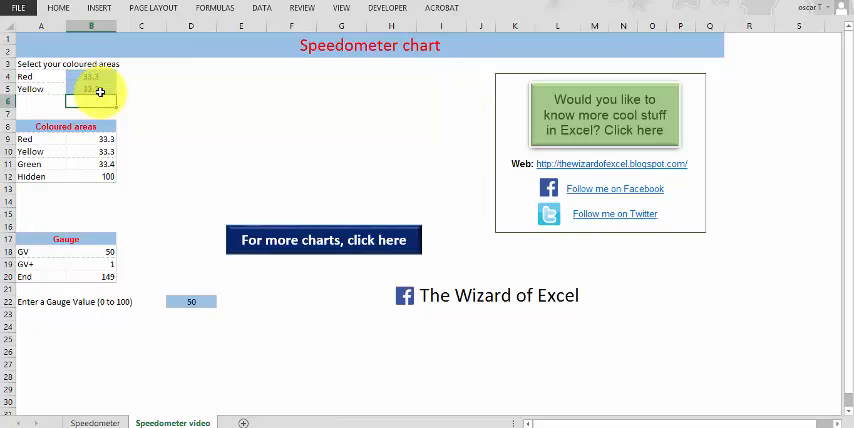
{"action": "left_click", "coordinate": [92, 163]}
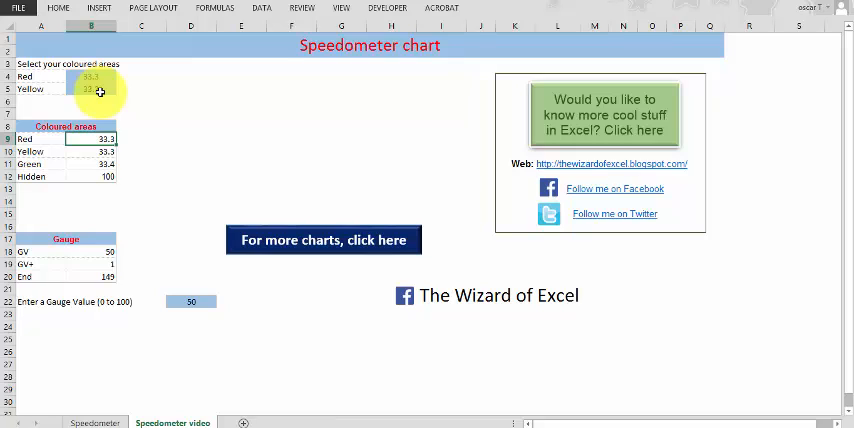
{"action": "left_click", "coordinate": [94, 151]}
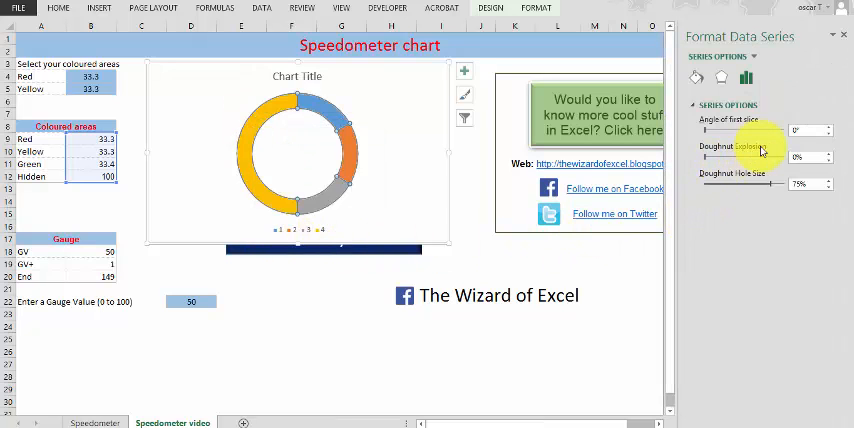
{"action": "mouse_move", "coordinate": [758, 131]}
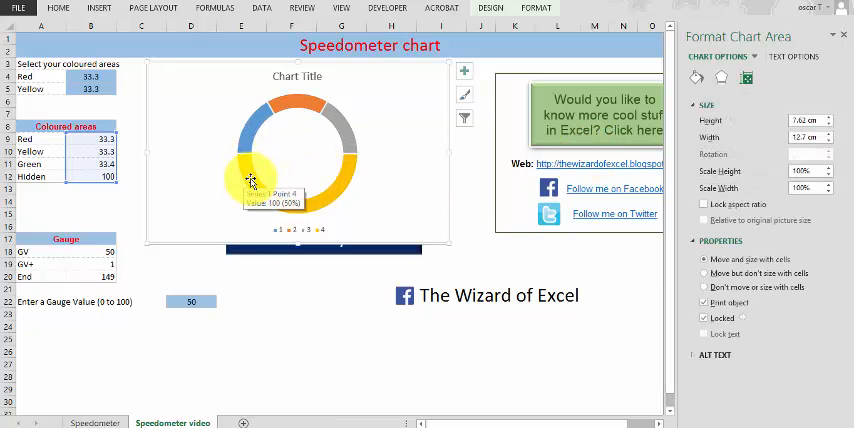
Set the doughnut hole to 55% and select only the large bottom slice.
{"action": "left_click", "coordinate": [250, 178]}
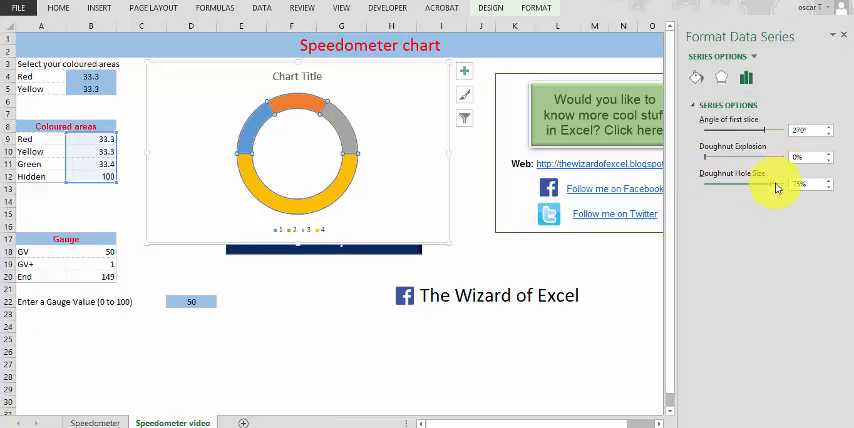
{"action": "left_click_drag", "start_coordinate": [778, 188], "coordinate": [755, 188]}
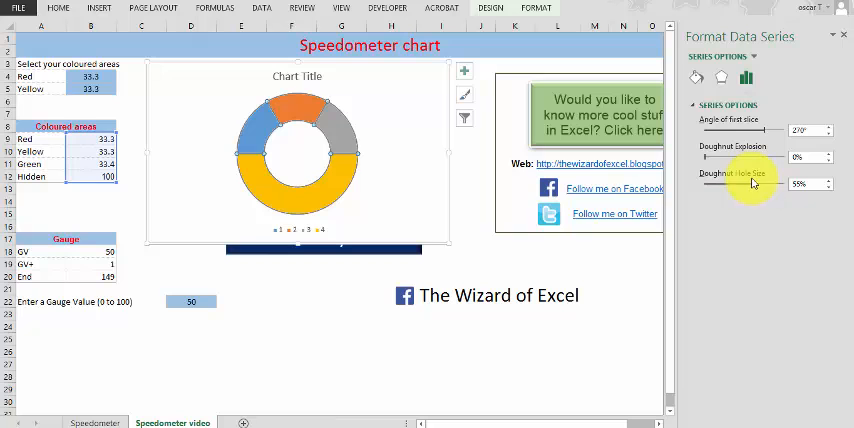
{"action": "left_click", "coordinate": [256, 190]}
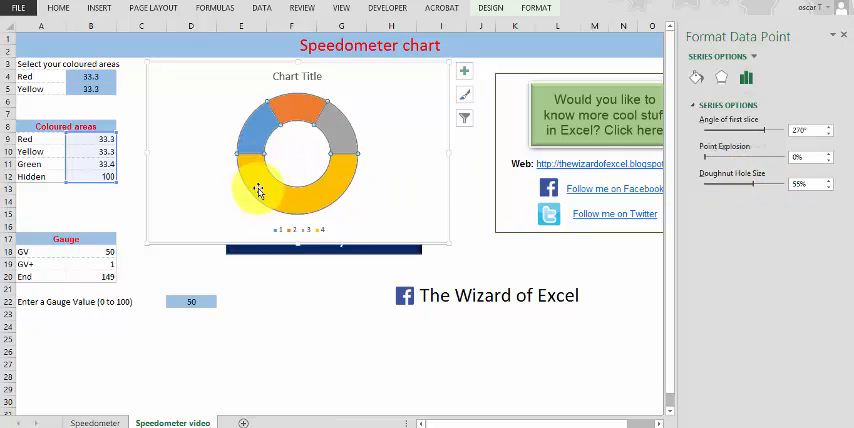
Give the large bottom slice no fill, leaving a three-segment half-ring.
{"action": "right_click", "coordinate": [260, 190]}
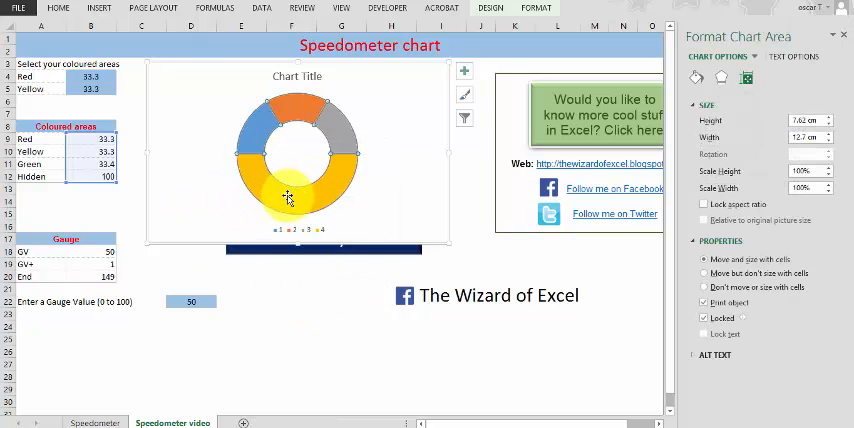
{"action": "left_click", "coordinate": [287, 197]}
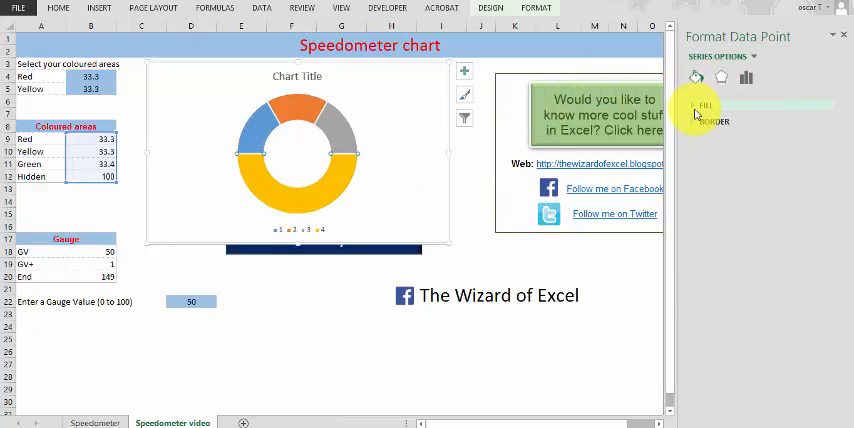
{"action": "left_click", "coordinate": [699, 105]}
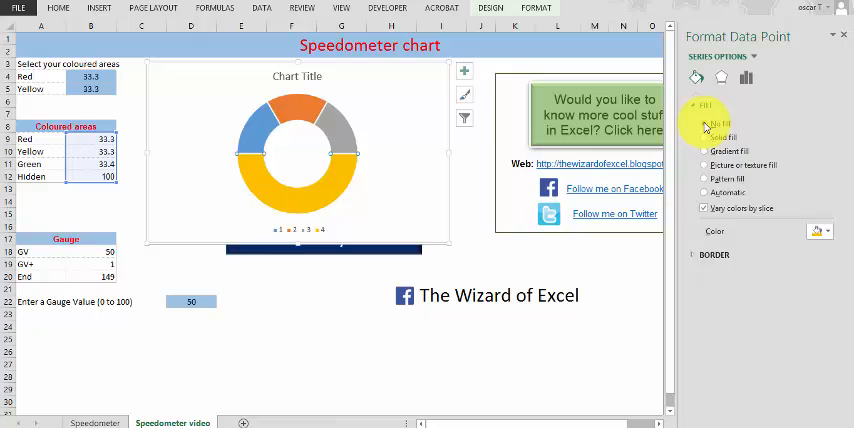
{"action": "left_click", "coordinate": [707, 123]}
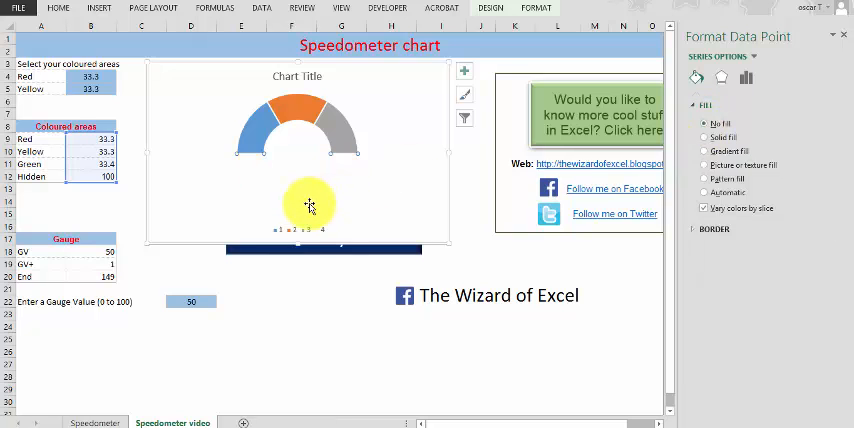
{"action": "left_click", "coordinate": [297, 76]}
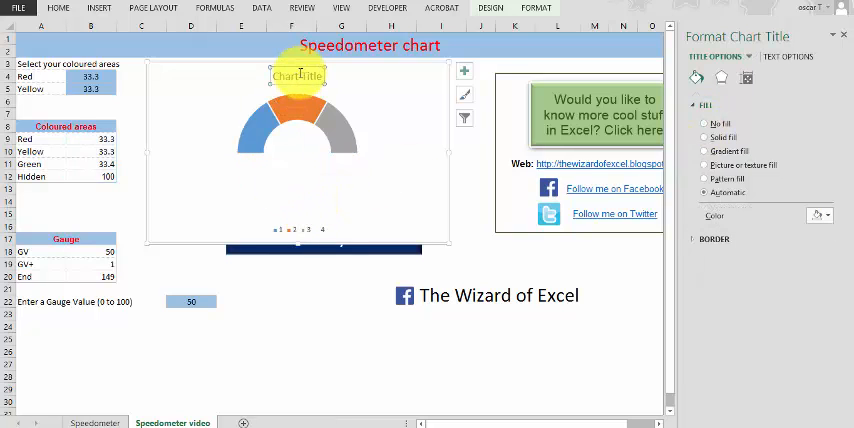
Select the legend so it can be removed from the chart.
{"action": "left_click", "coordinate": [297, 228]}
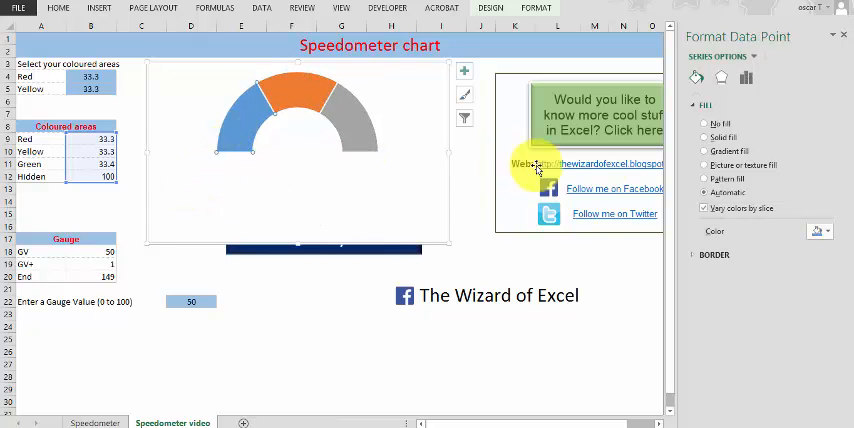
Give the left half-ring segment a solid standard Red fill.
{"action": "left_click", "coordinate": [706, 137]}
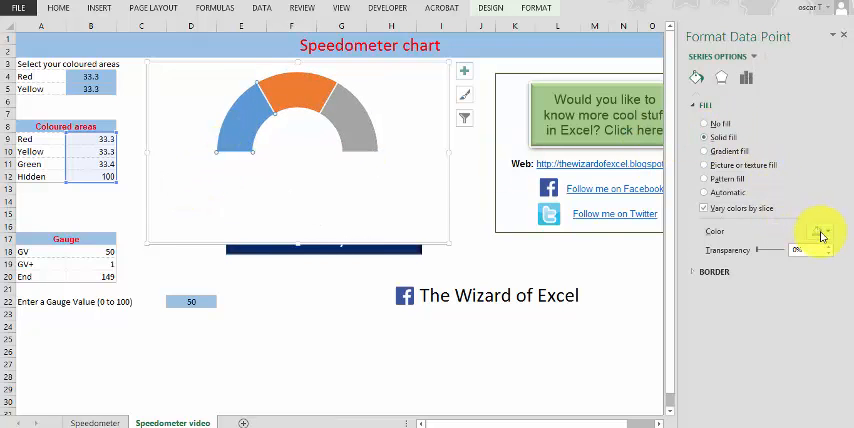
{"action": "left_click", "coordinate": [828, 231]}
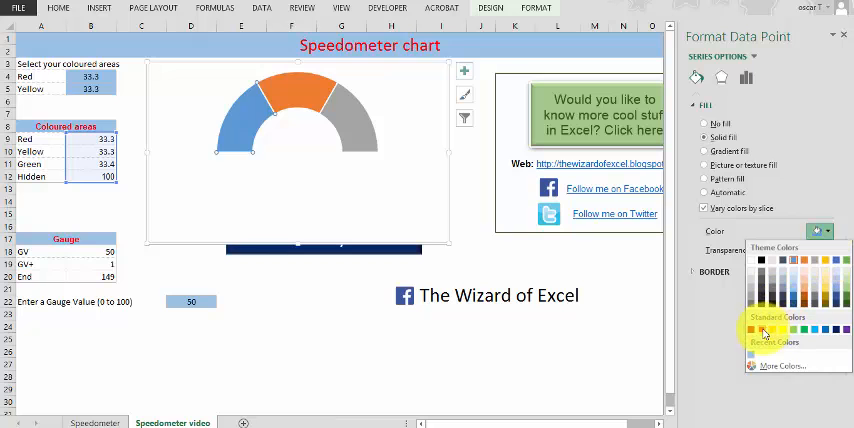
{"action": "left_click", "coordinate": [762, 333]}
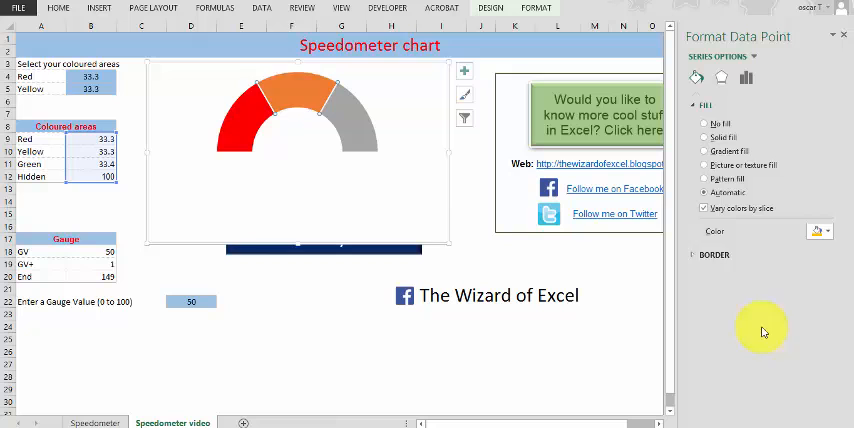
Pick the next gauge section's colour from the fill colour choices.
{"action": "left_click", "coordinate": [824, 231]}
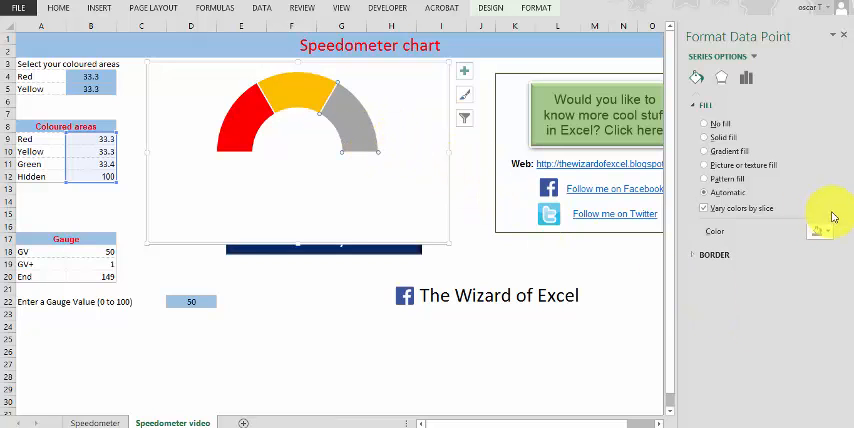
{"action": "mouse_move", "coordinate": [434, 244]}
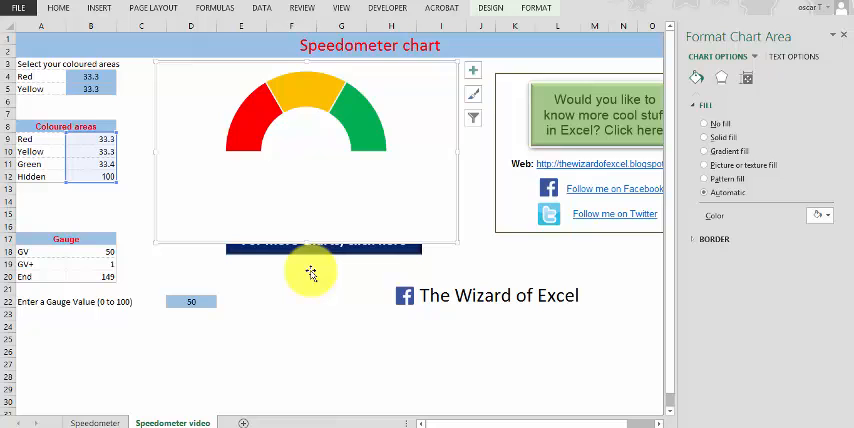
{"action": "mouse_move", "coordinate": [433, 152]}
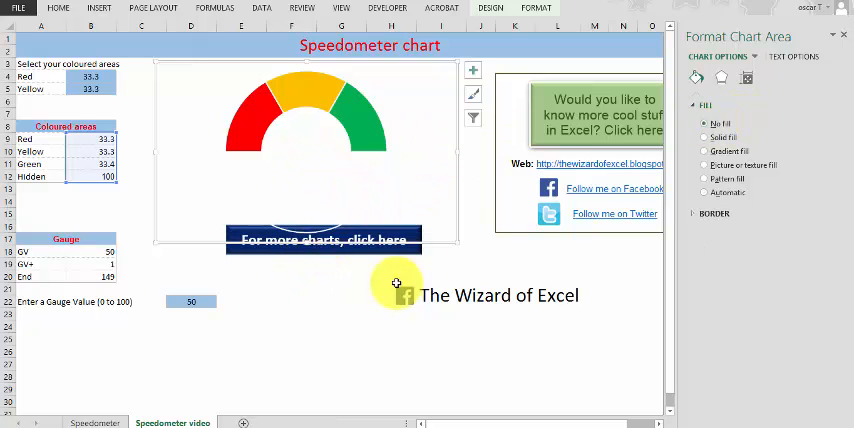
{"action": "mouse_move", "coordinate": [426, 165]}
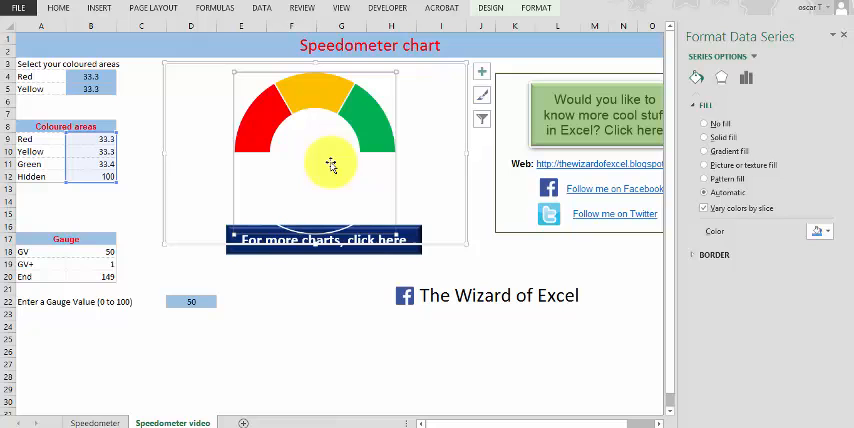
Select the doughnut series and open its border settings to remove slice outlines.
{"action": "left_click", "coordinate": [430, 135]}
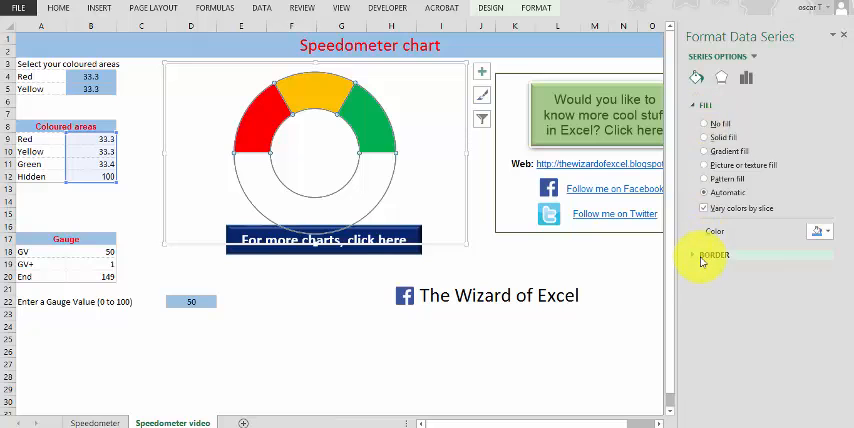
{"action": "left_click", "coordinate": [715, 254]}
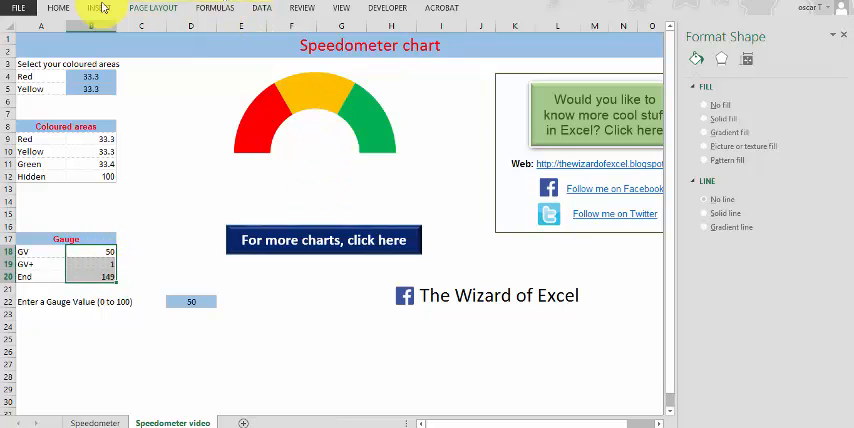
Start inserting a new pie chart for the needle from the GV, GV+ and End values.
{"action": "left_click", "coordinate": [98, 8]}
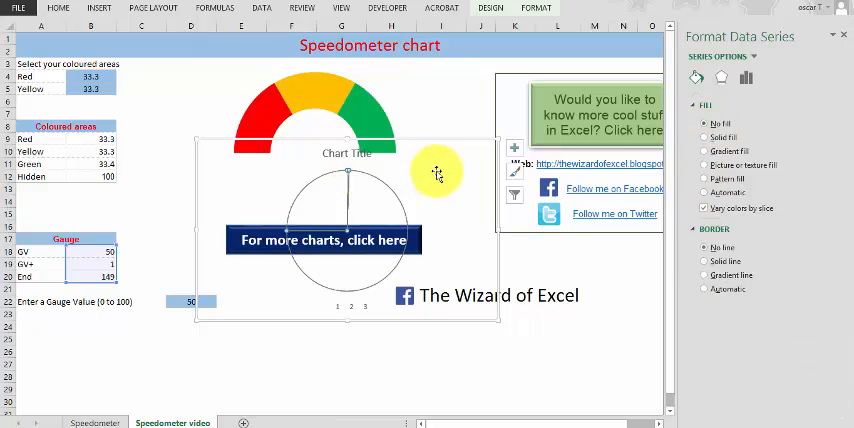
Select the pie's large slice and set its fill to No fill so it disappears.
{"action": "left_click", "coordinate": [363, 198]}
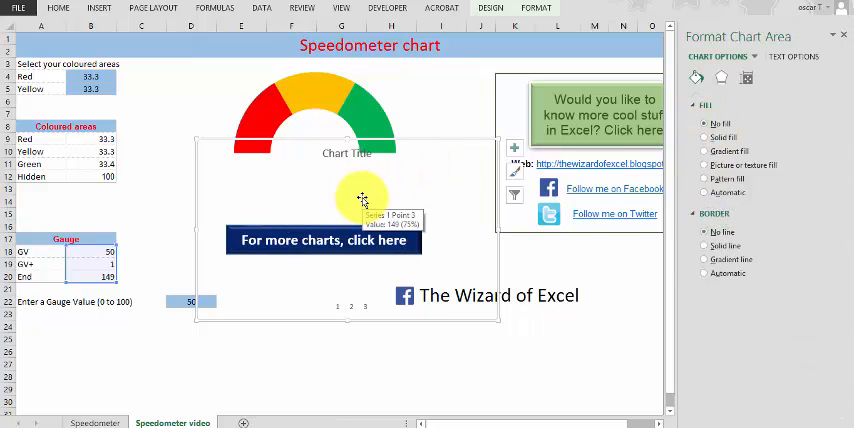
{"action": "left_click", "coordinate": [347, 190]}
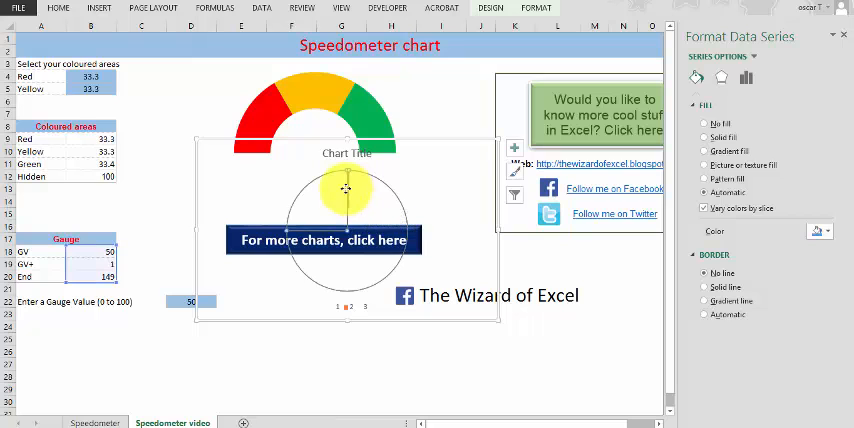
{"action": "left_click", "coordinate": [348, 185]}
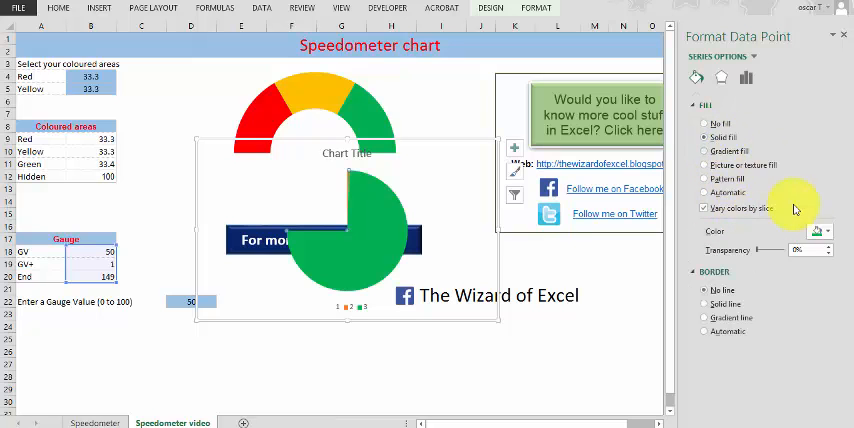
{"action": "left_click", "coordinate": [830, 231]}
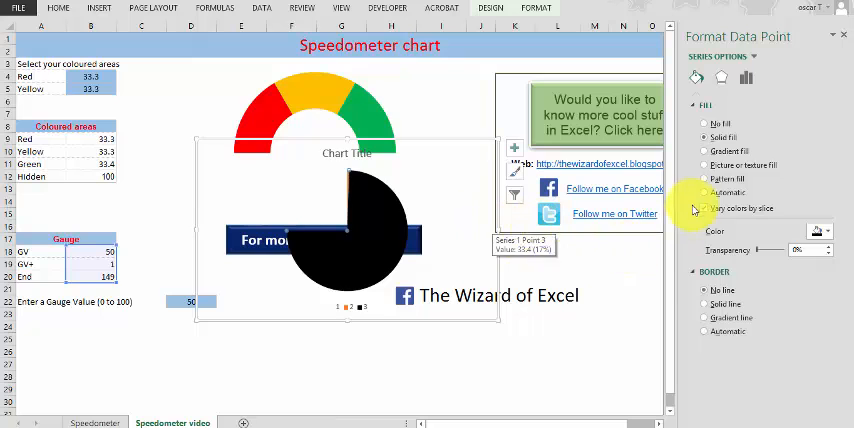
{"action": "left_click", "coordinate": [706, 124]}
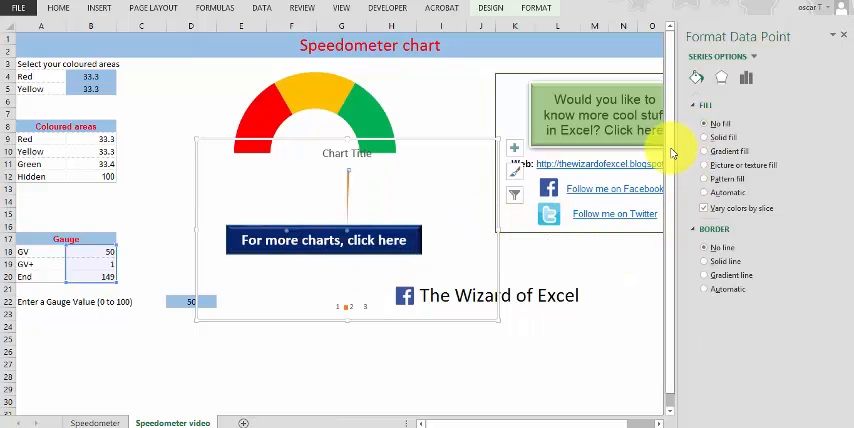
Select the thin GV+ needle slice of the pie ready for formatting.
{"action": "left_click", "coordinate": [355, 190]}
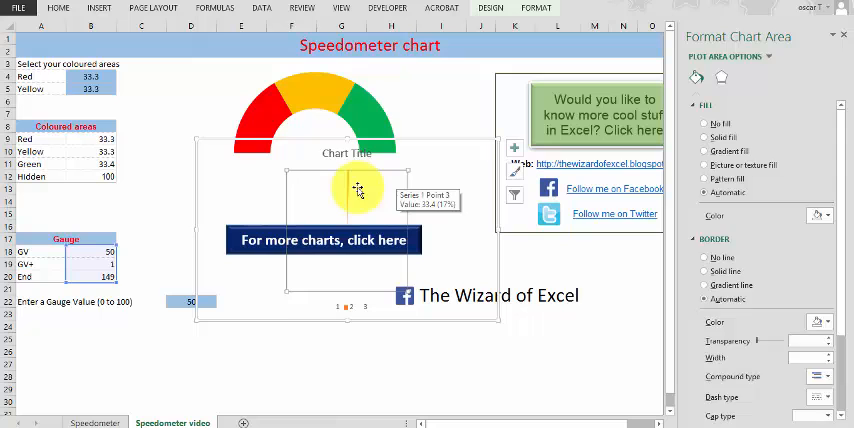
{"action": "left_click", "coordinate": [350, 180]}
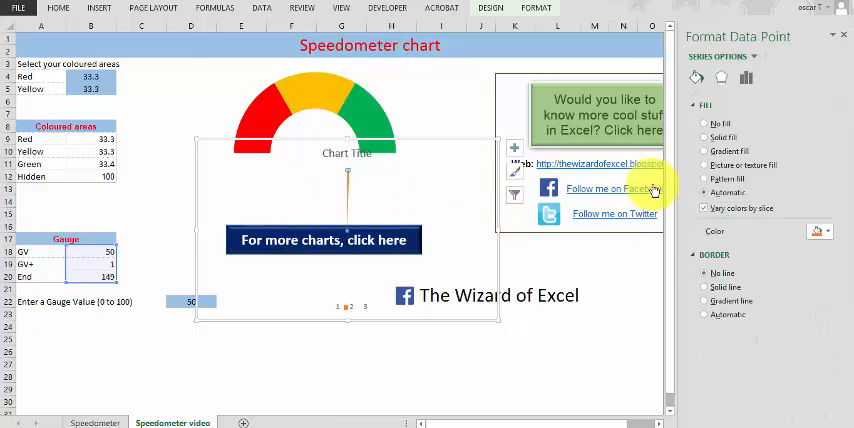
Fill the thin needle slice black so it shows as the gauge pointer.
{"action": "left_click", "coordinate": [830, 231]}
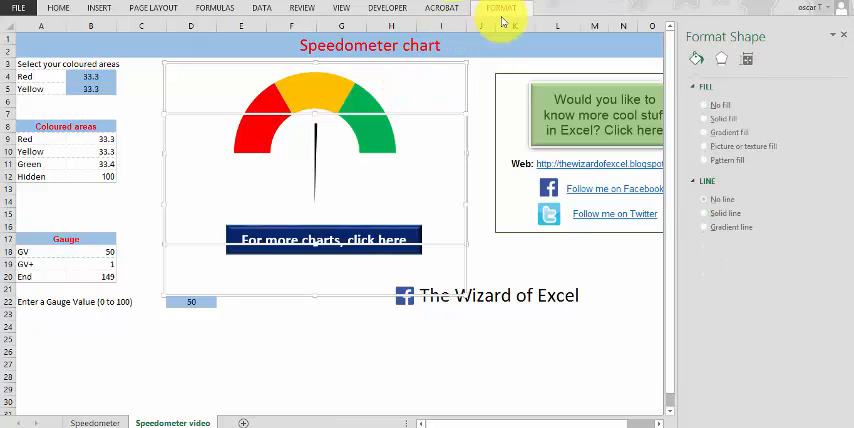
{"action": "left_click", "coordinate": [501, 8]}
{"action": "type", "text": "78"}
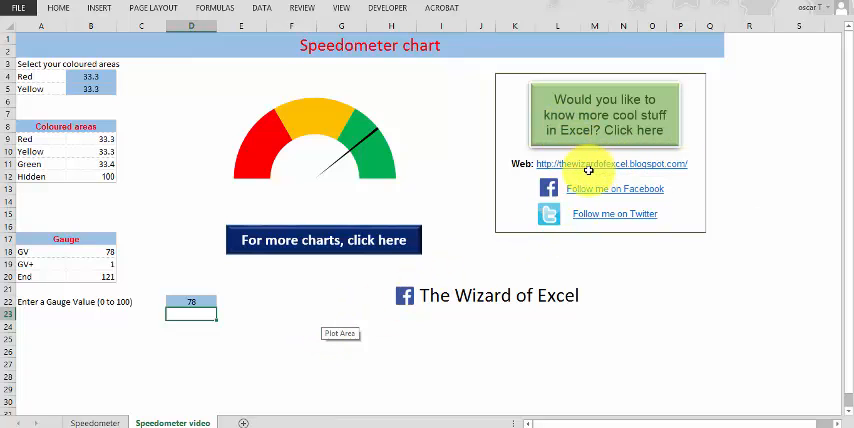
{"action": "mouse_move", "coordinate": [430, 173]}
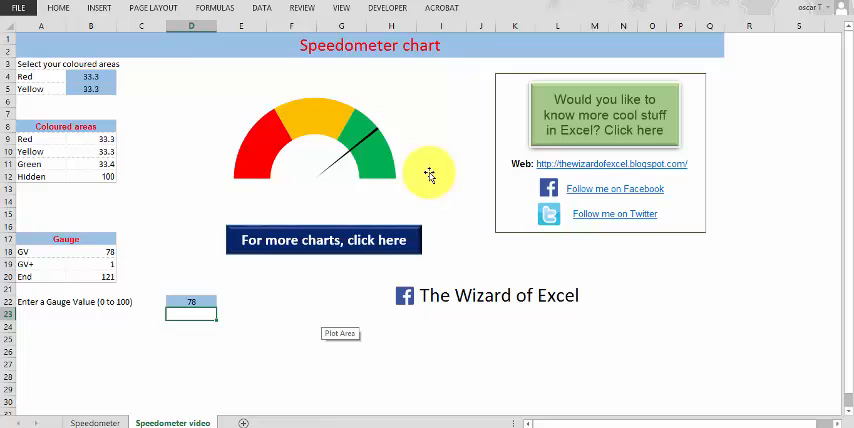
{"action": "mouse_move", "coordinate": [430, 175]}
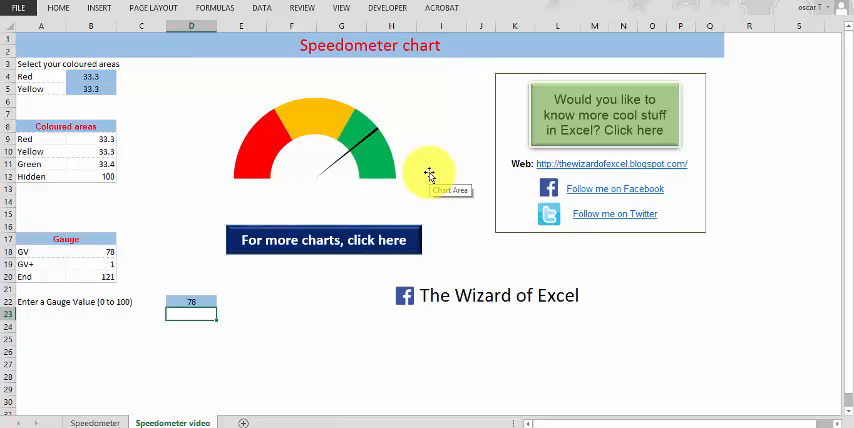
{"action": "mouse_move", "coordinate": [415, 229]}
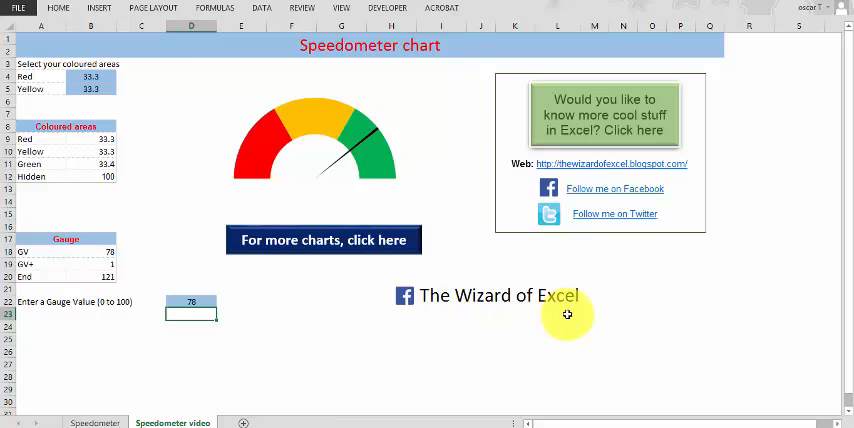
{"action": "mouse_move", "coordinate": [593, 222]}
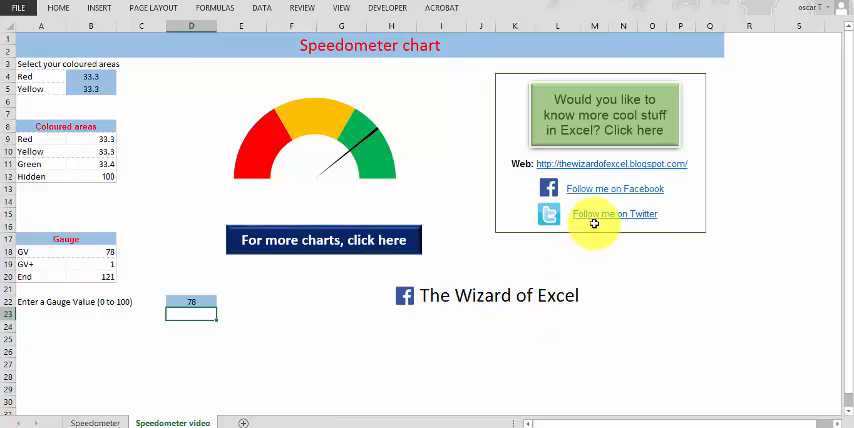
{"action": "mouse_move", "coordinate": [533, 256]}
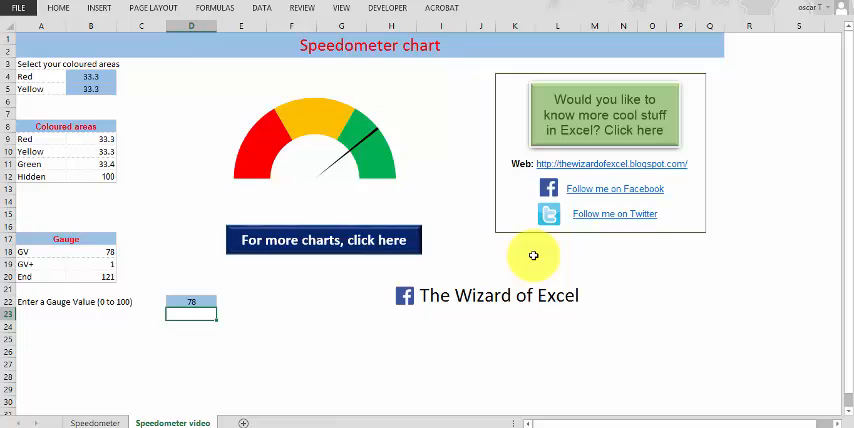
{"action": "mouse_move", "coordinate": [393, 293]}
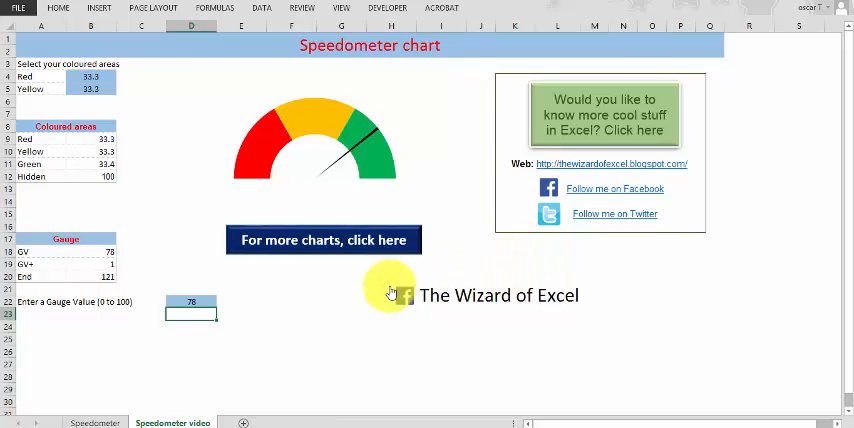
{"action": "mouse_move", "coordinate": [391, 293]}
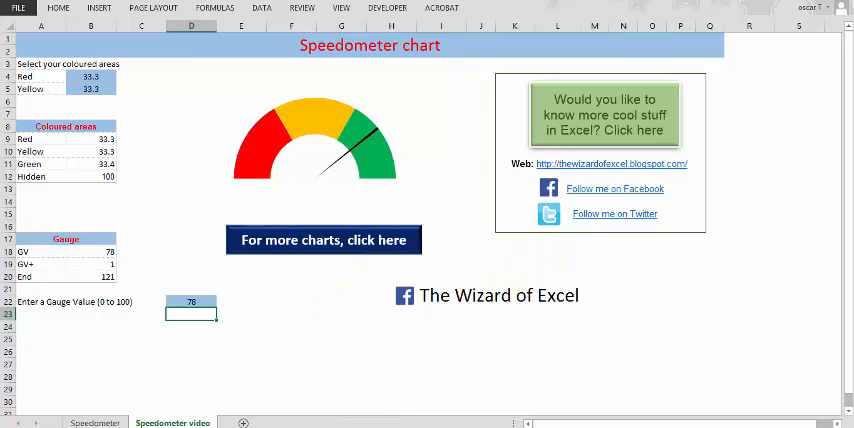